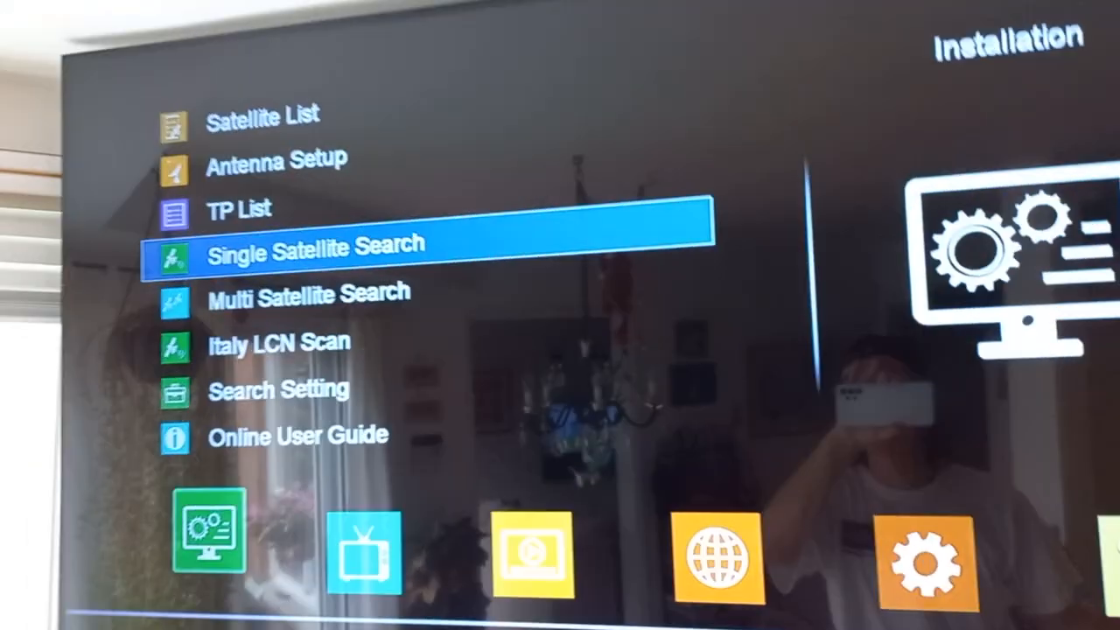
pyautogui.press('Down')
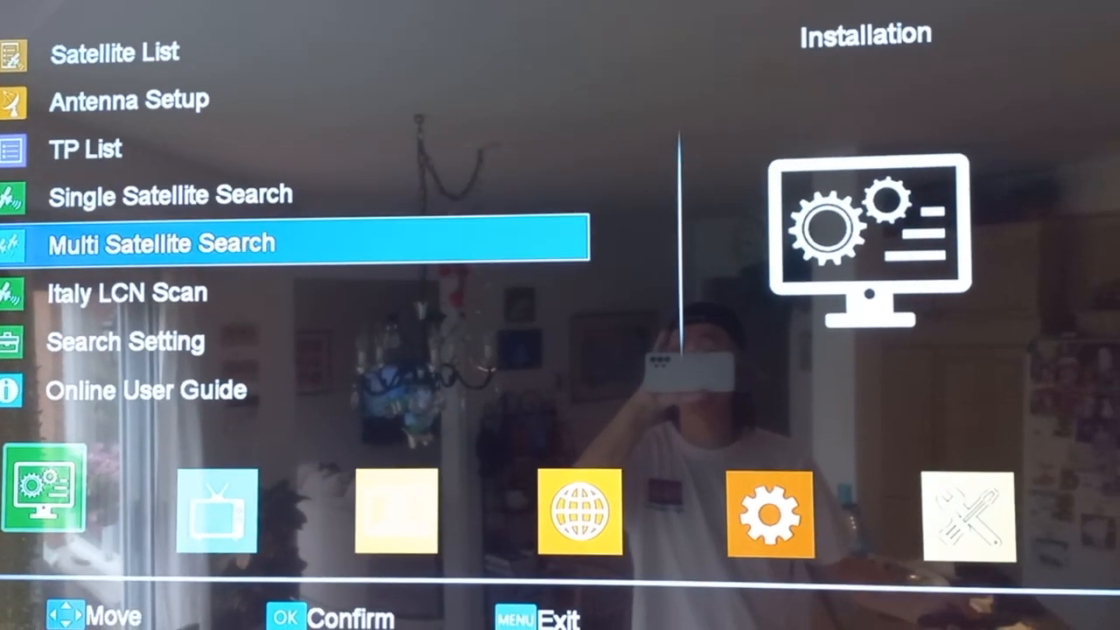
pyautogui.press('Up')
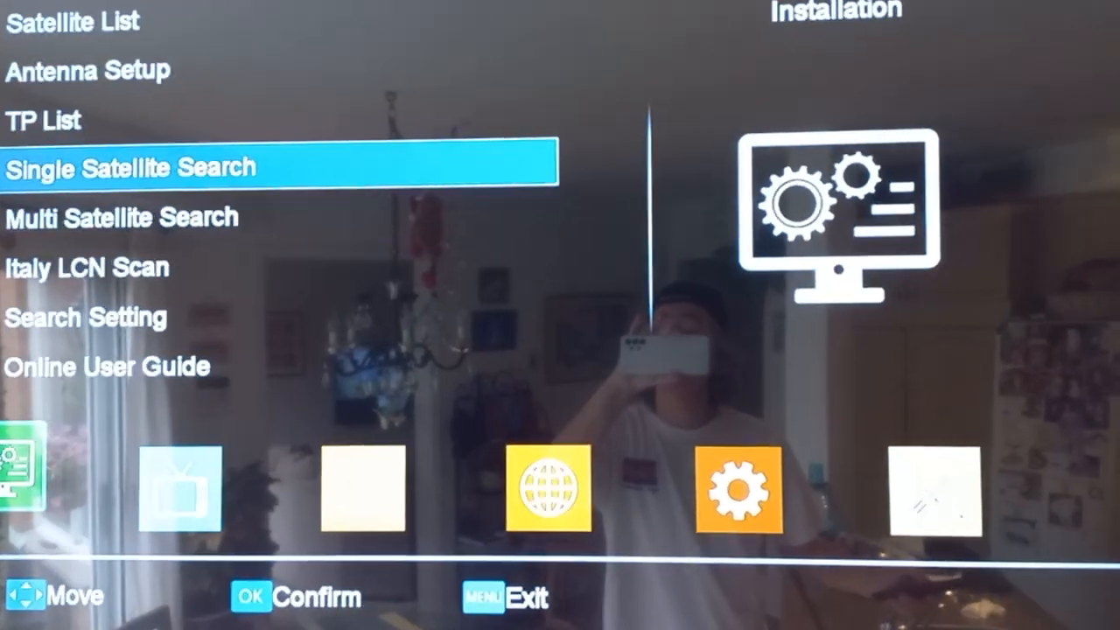